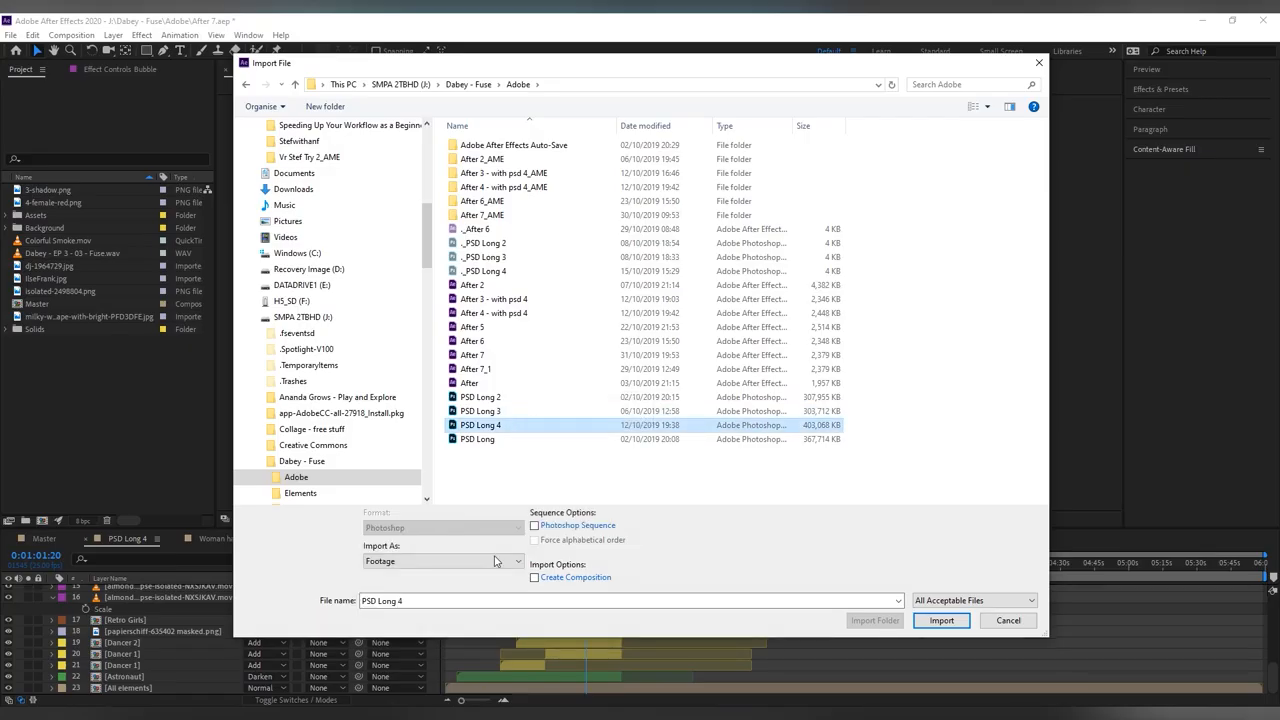
Import PSD Long 4 as a Composition - Retain Layer Sizes.
left_click(441, 561)
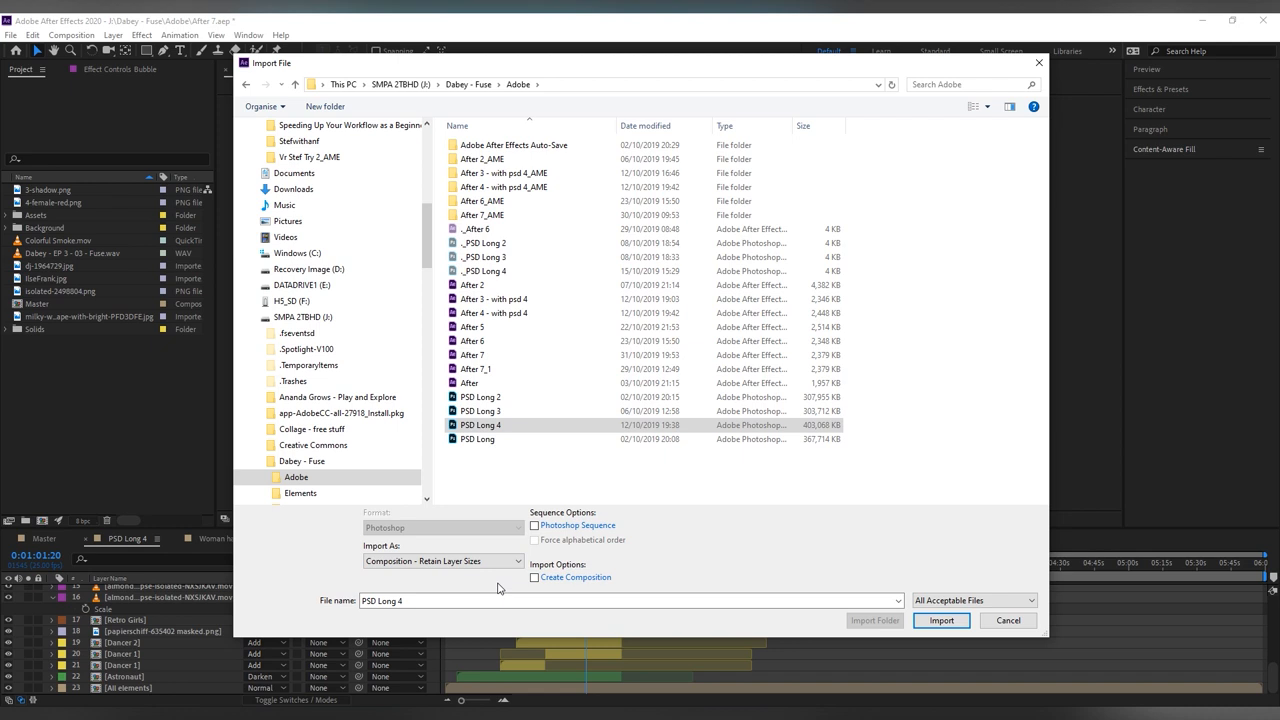
left_click(940, 620)
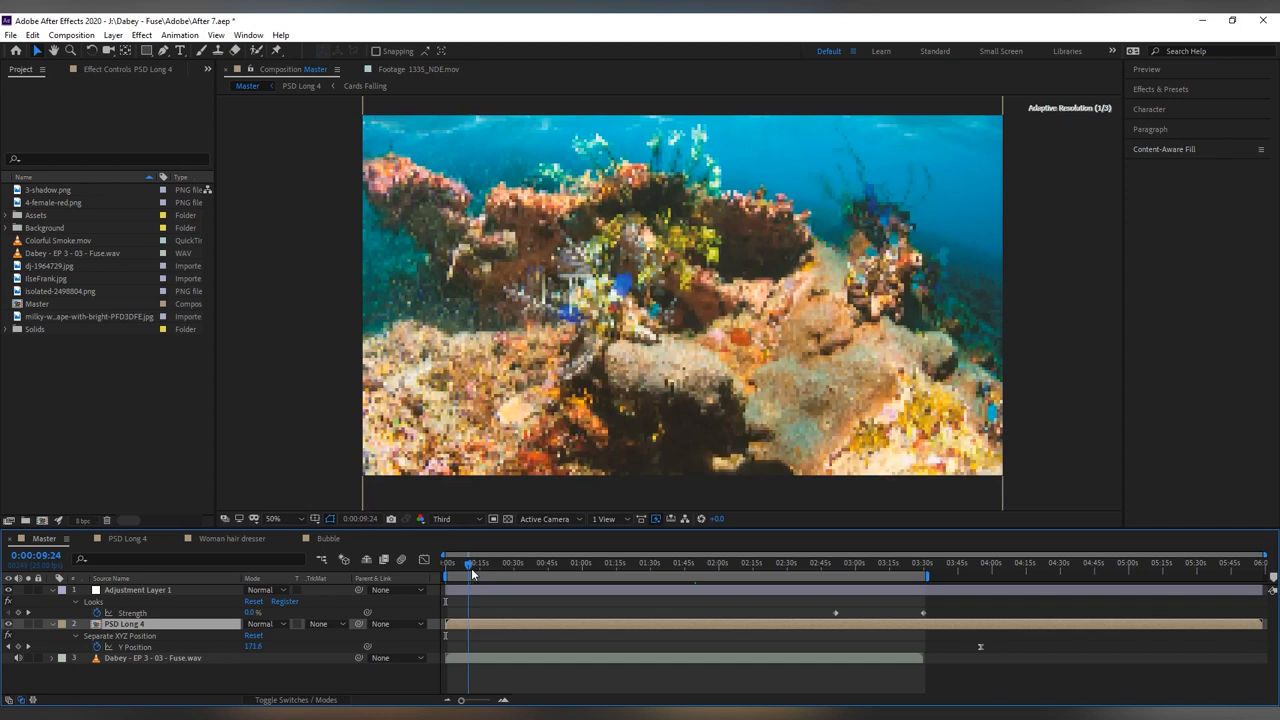
Scrub the Master comp forward to preview the scroll up to the floating astronaut.
left_click_drag(470, 562, 527, 562)
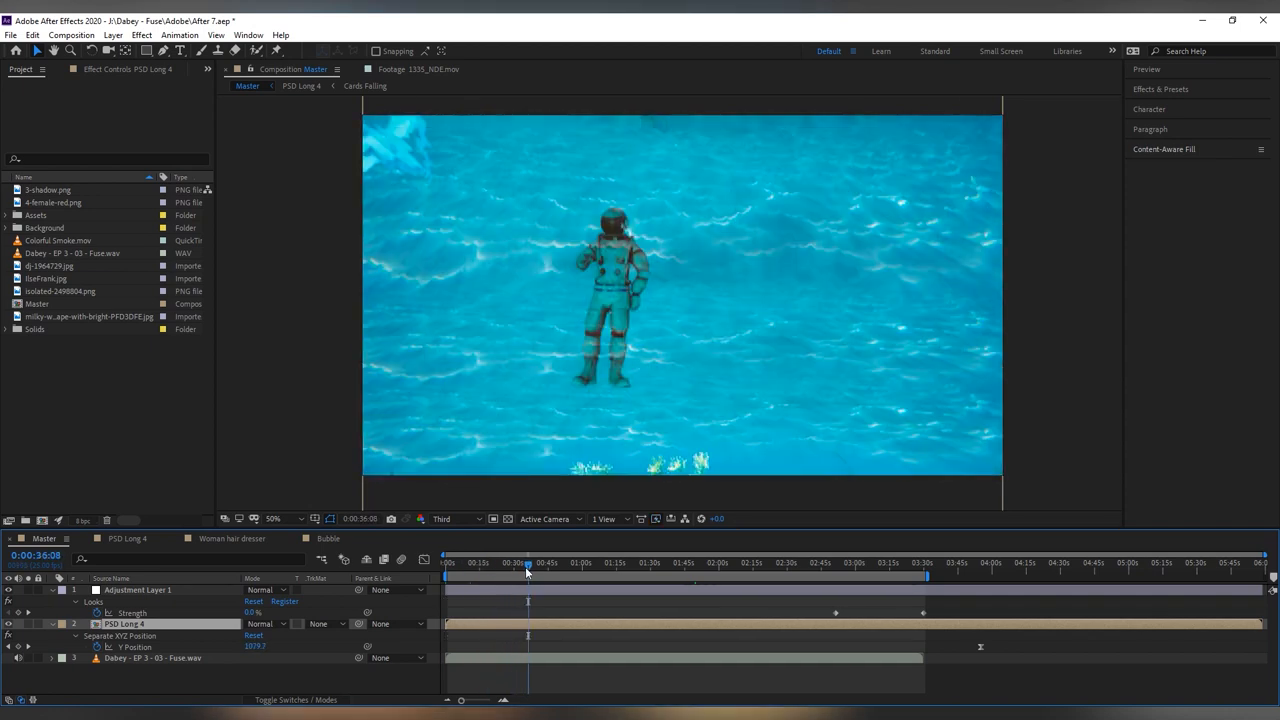